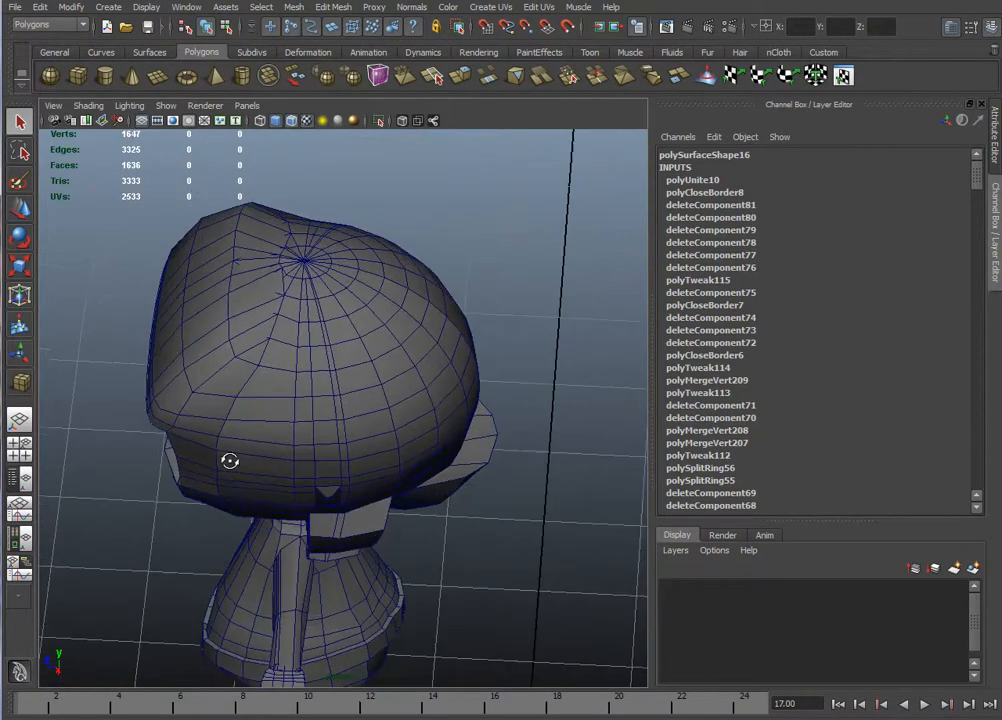
- Zoom in on the crown of the head where the wireframe edges converge
drag(230, 460, 264, 412)
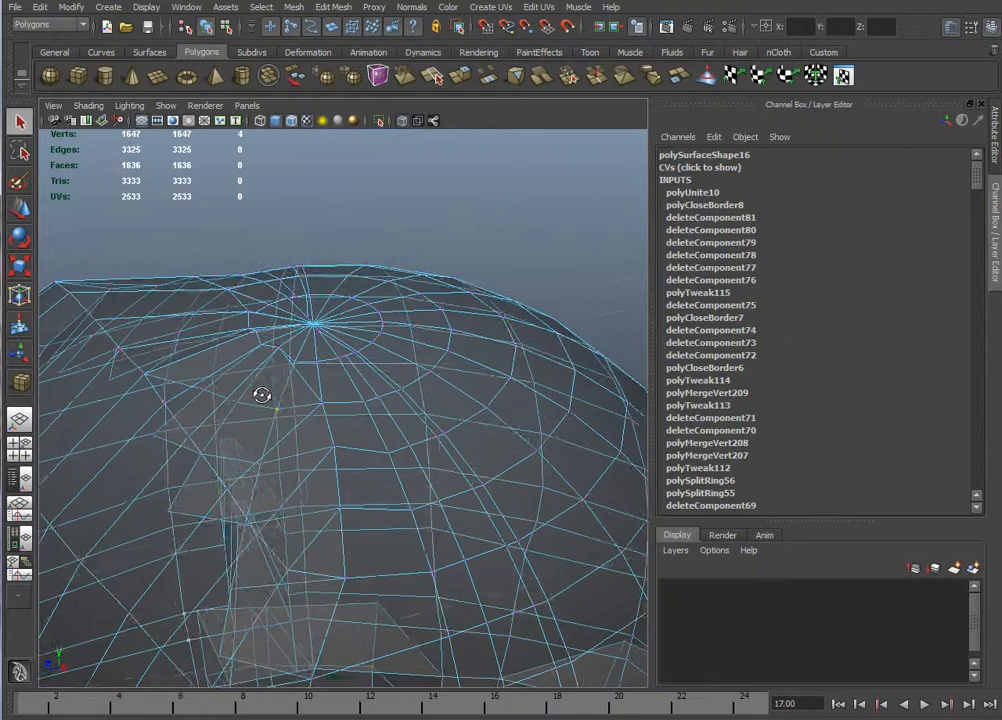
- Choose a mode from the mesh's marking menu to return the head to solid shading
right_click(262, 392)
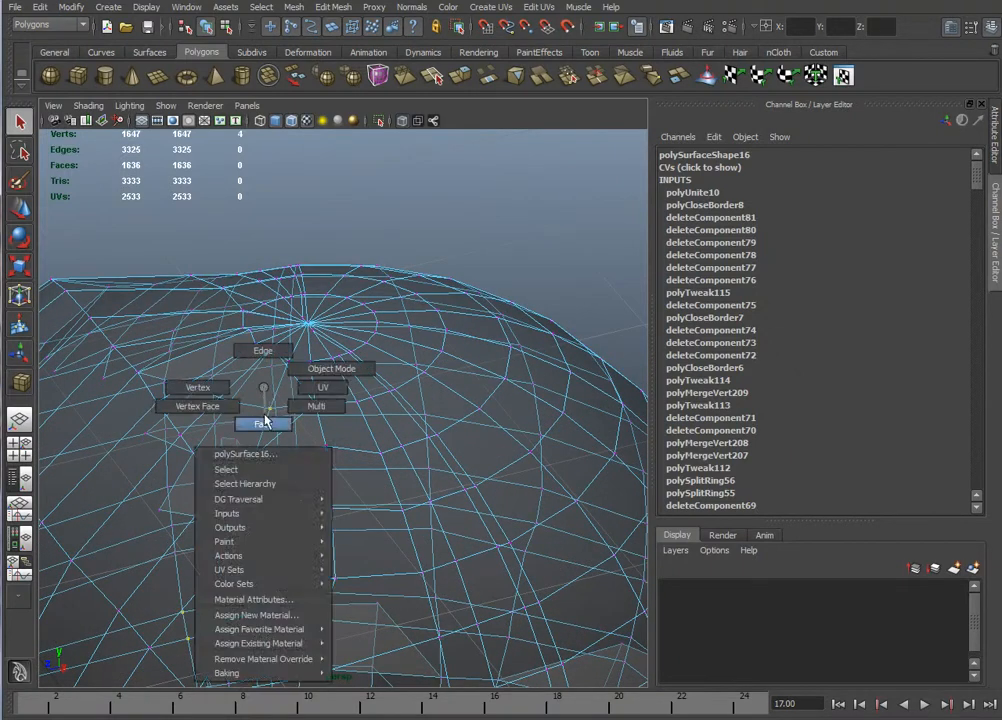
click(264, 424)
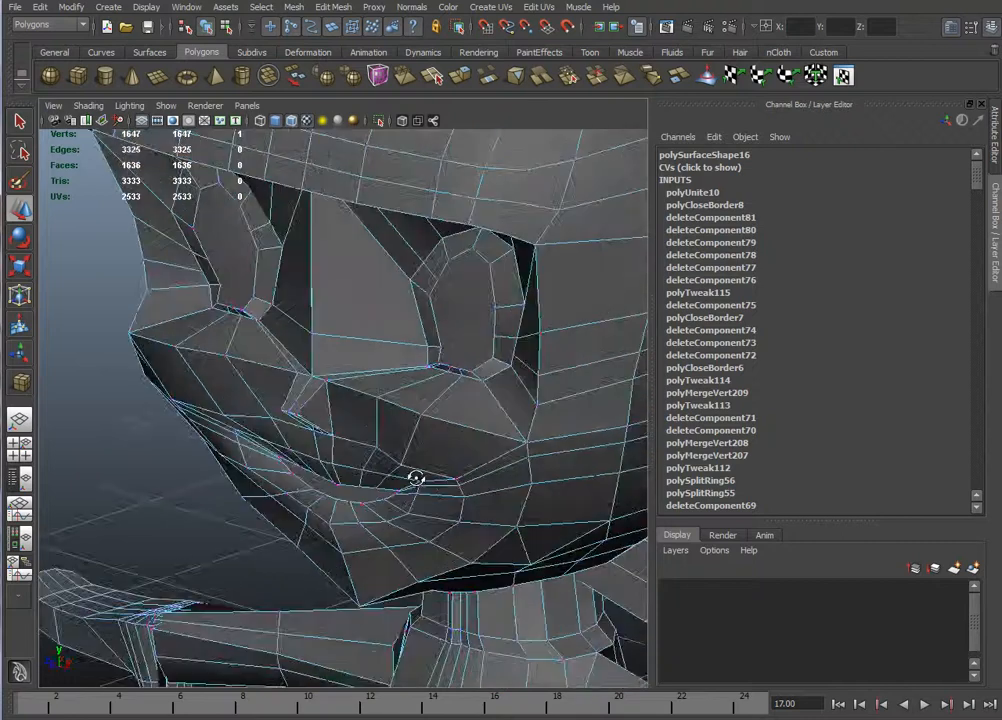
drag(416, 478, 444, 392)
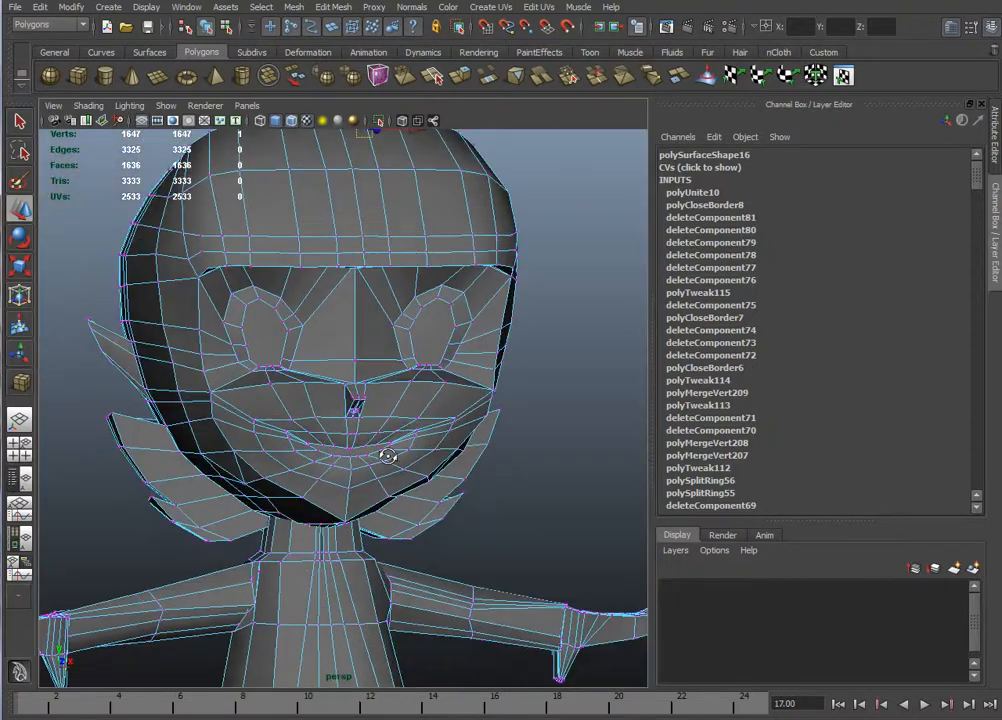
drag(388, 456, 240, 396)
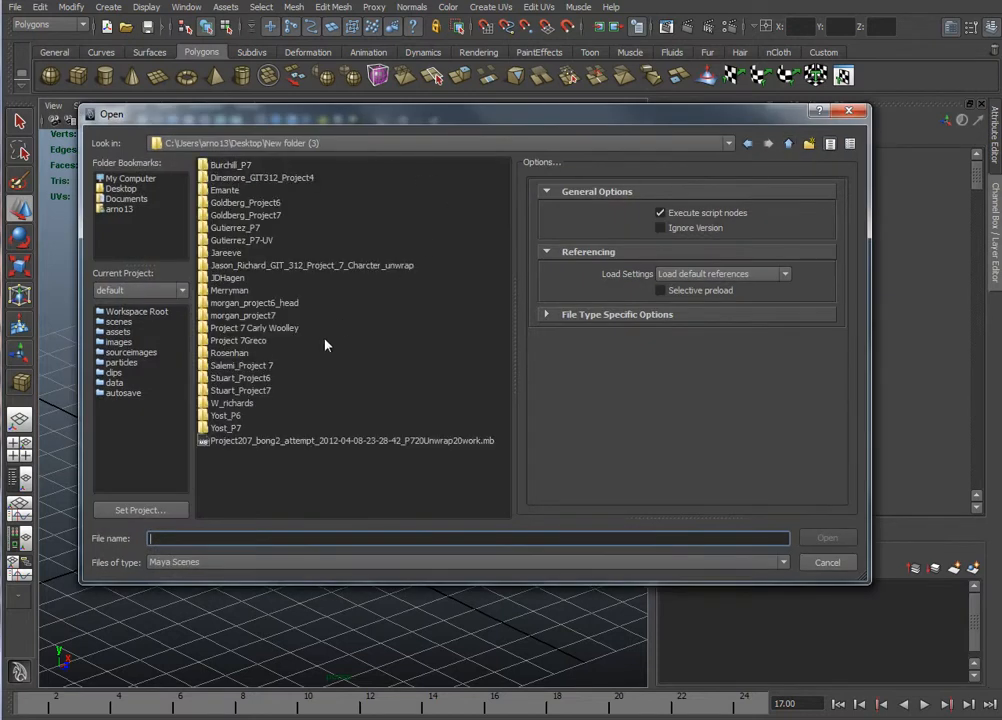
- Load the next student's .mb model file without saving the head scene
click(244, 316)
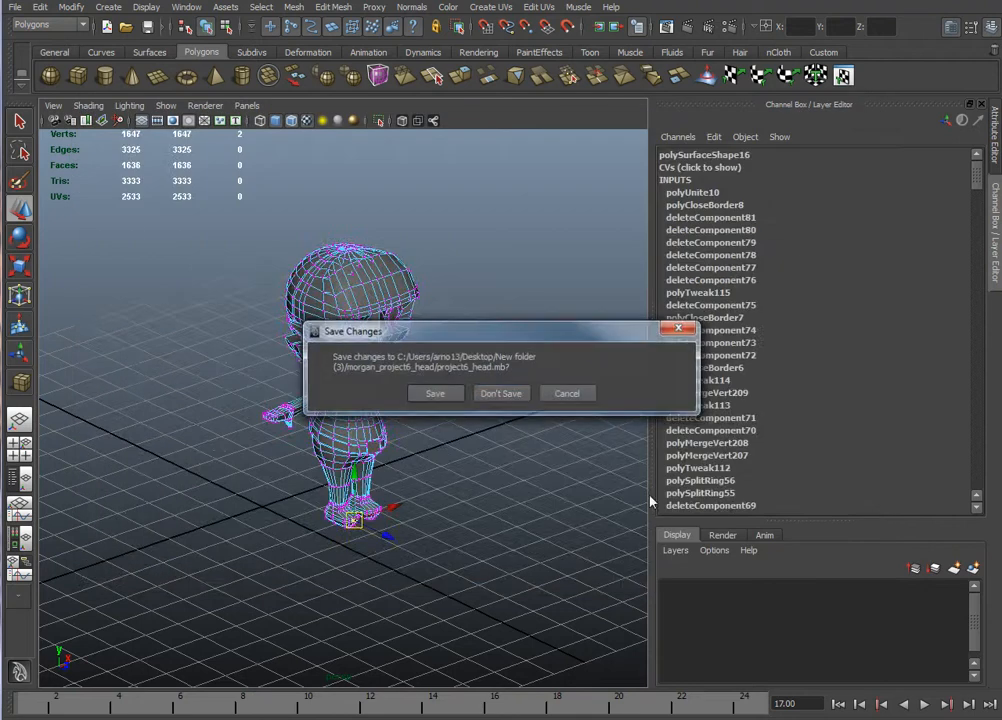
click(500, 392)
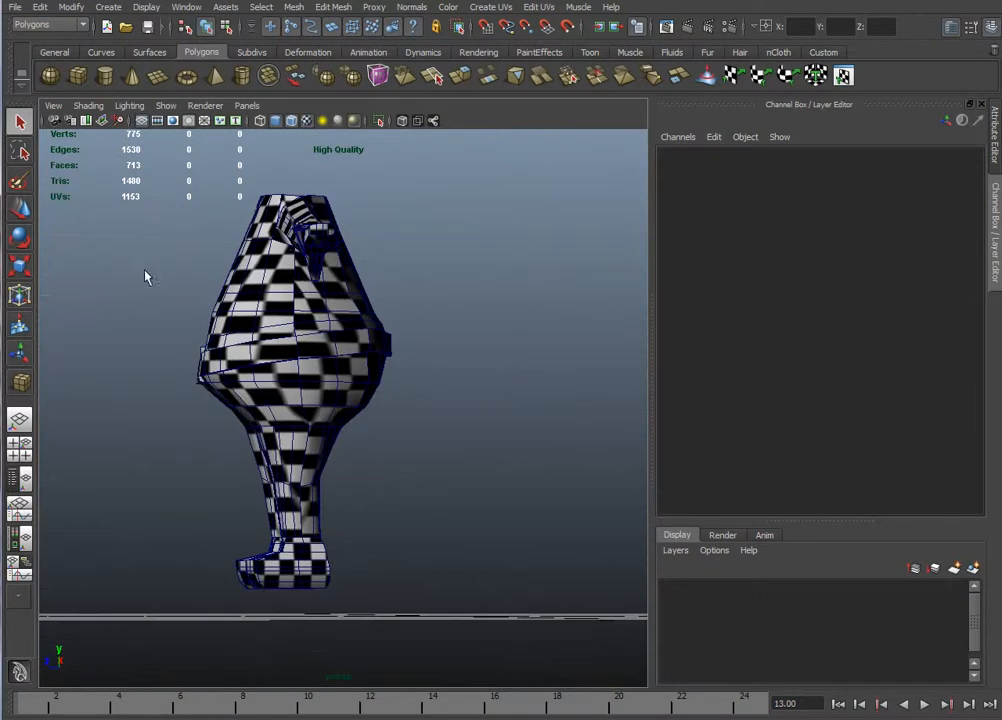
mouse_move(292, 362)
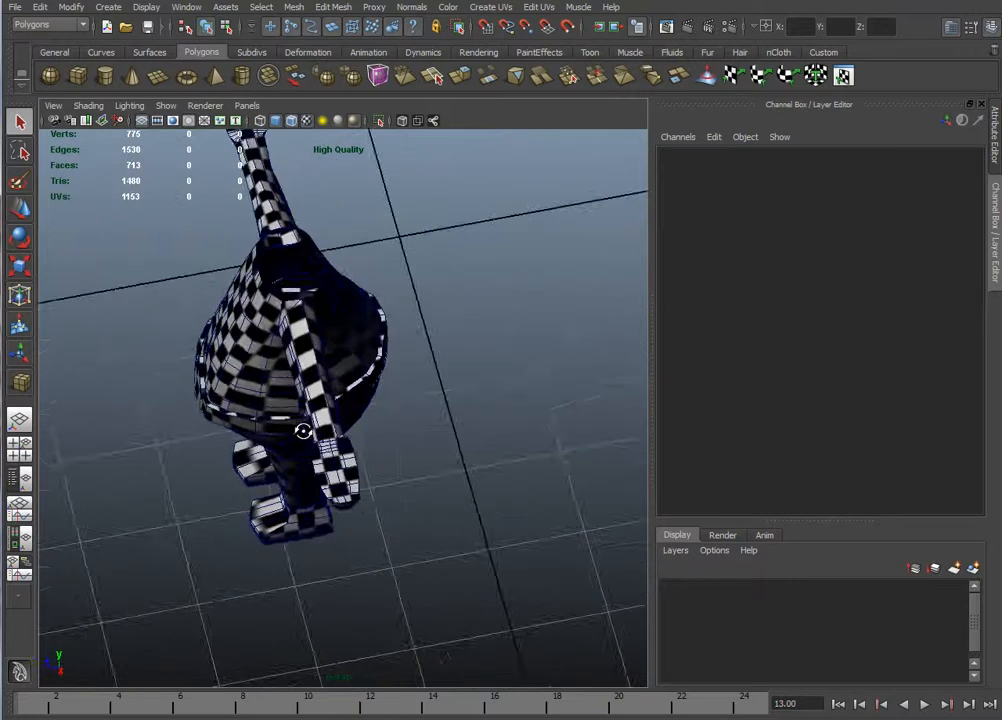
drag(304, 430, 300, 390)
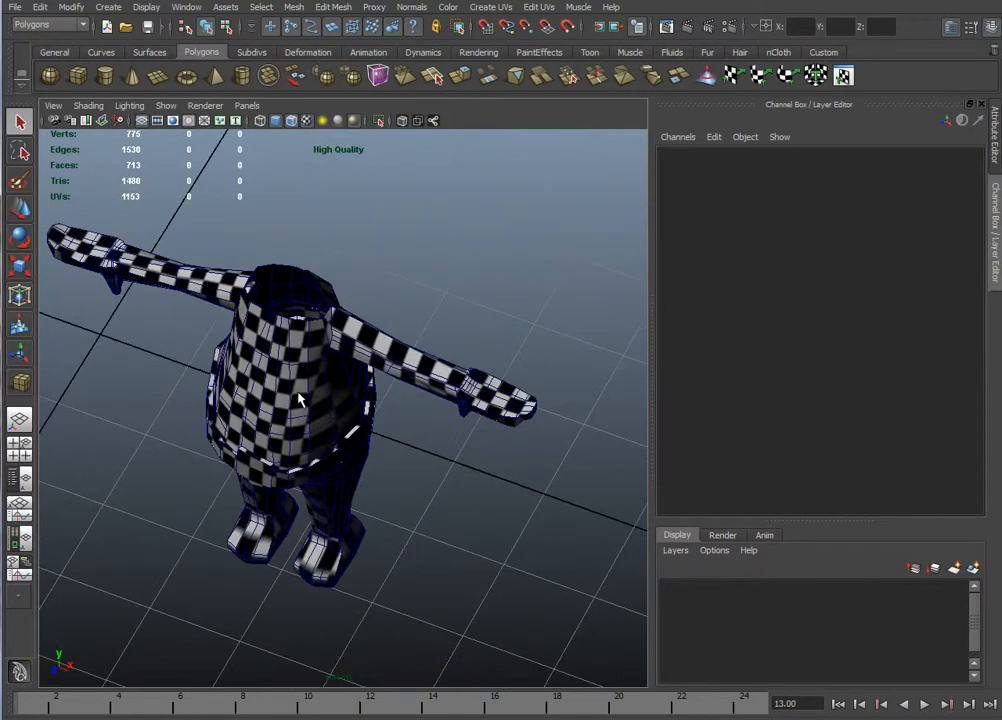
- Soften the edge normals of the selected body mesh
click(412, 8)
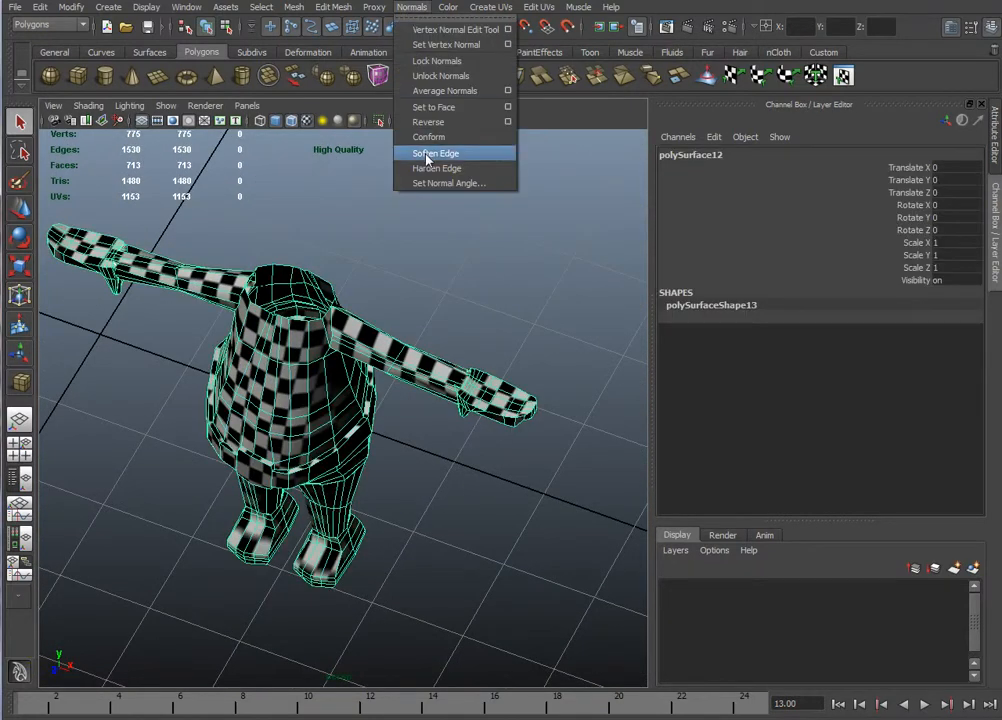
click(436, 152)
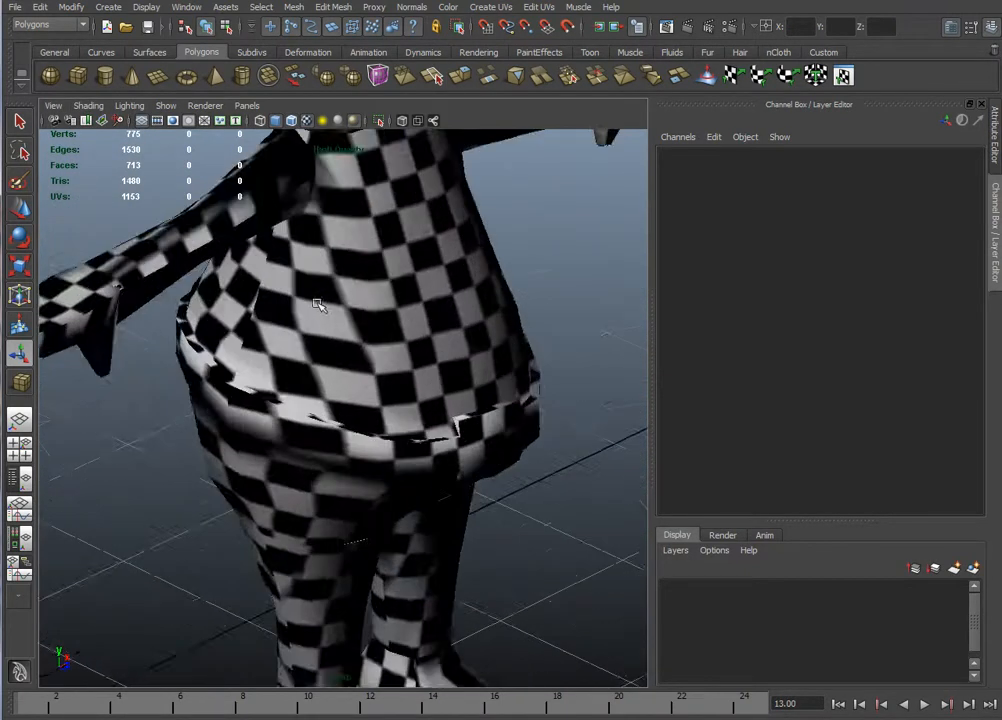
- Show the body mesh's checkered UV layout in the UV Texture Editor
click(88, 104)
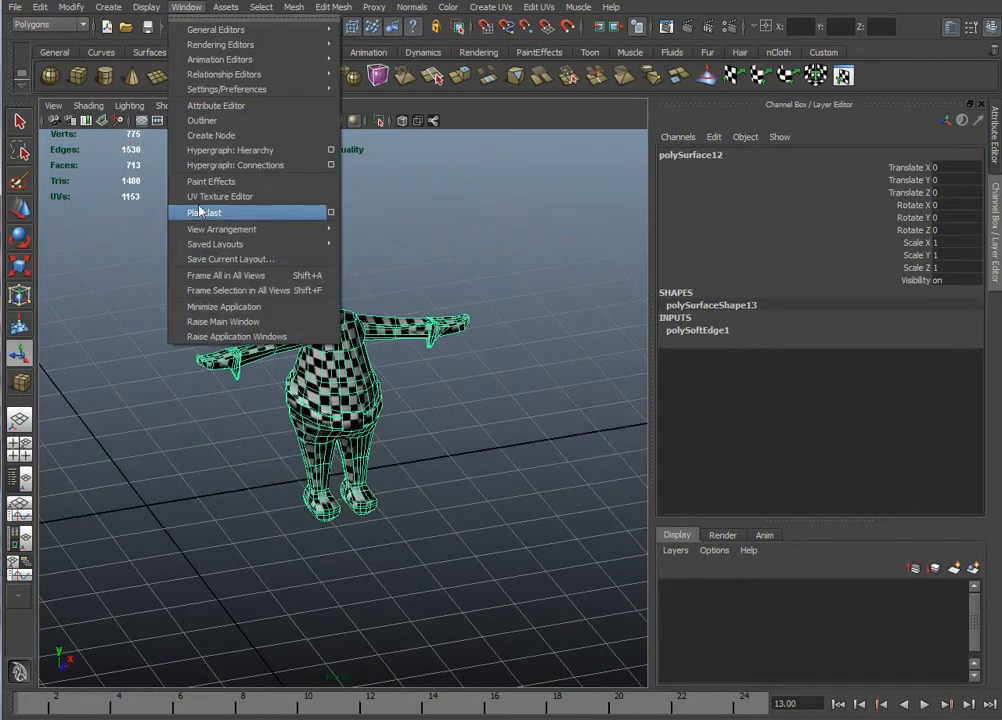
click(220, 196)
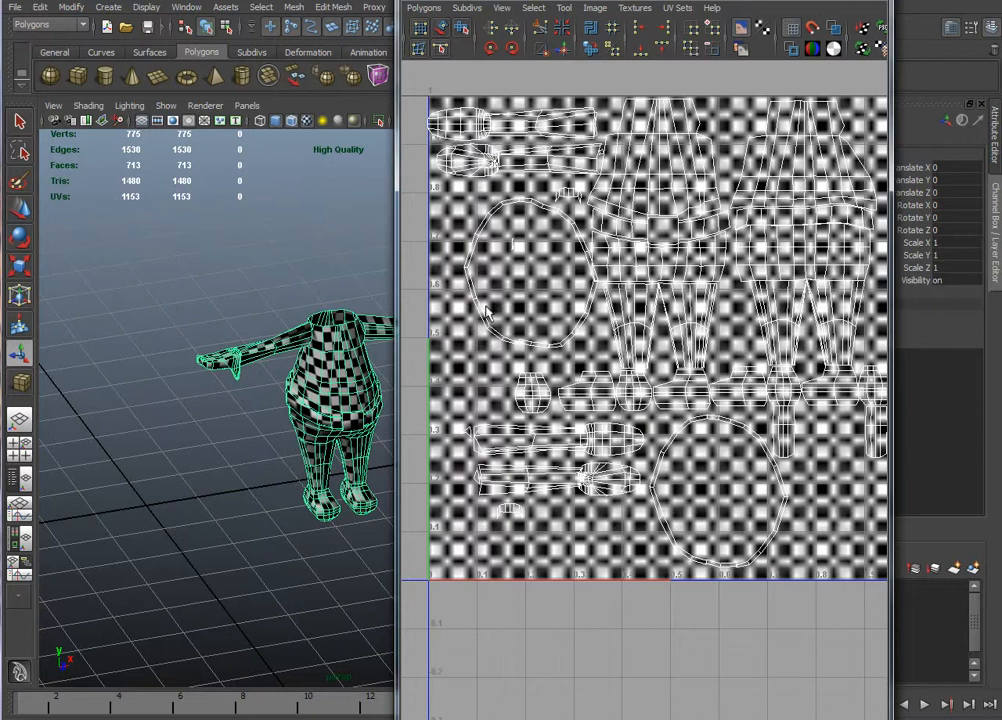